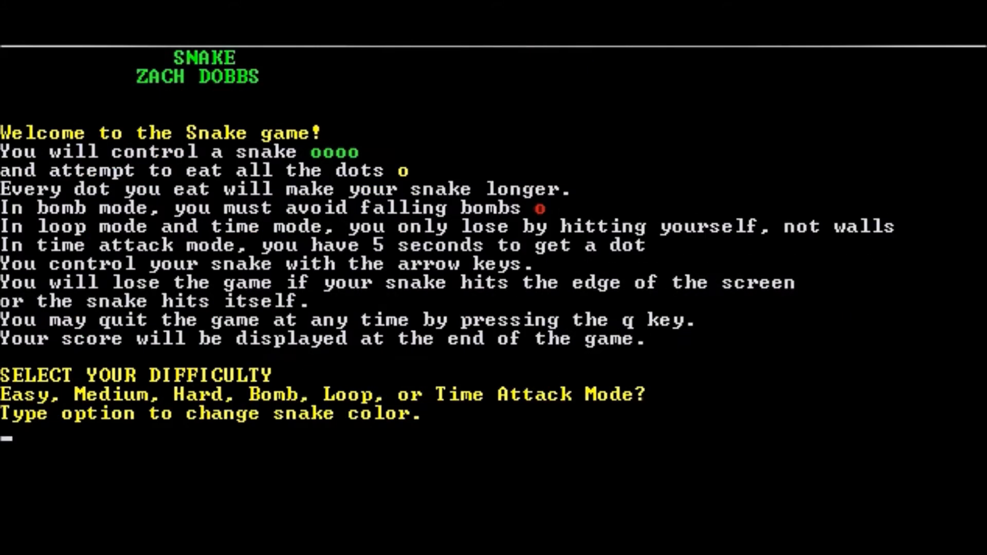
Choose difficulty option 'o' at the SELECT YOUR DIFFICULTY prompt to start Time Attack
type("o")
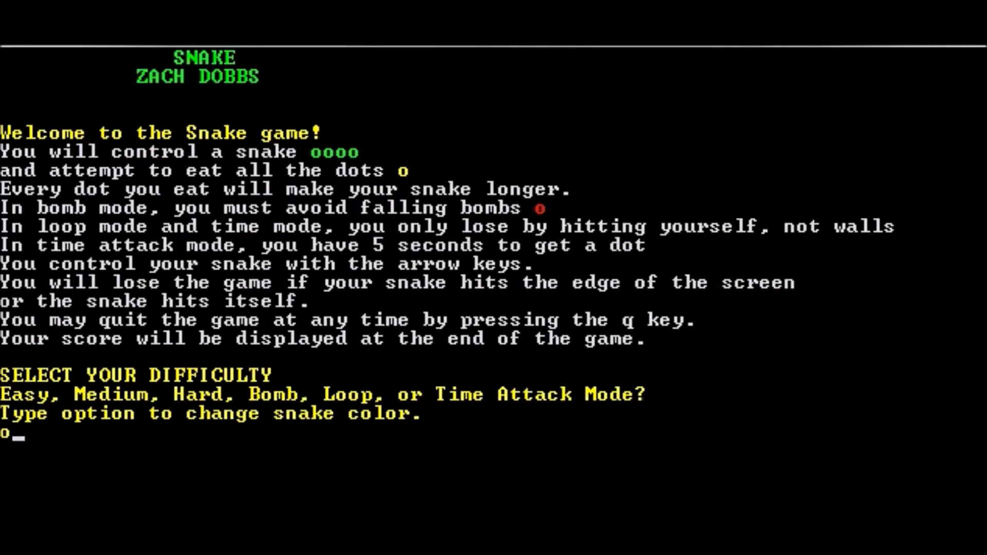
key("Return")
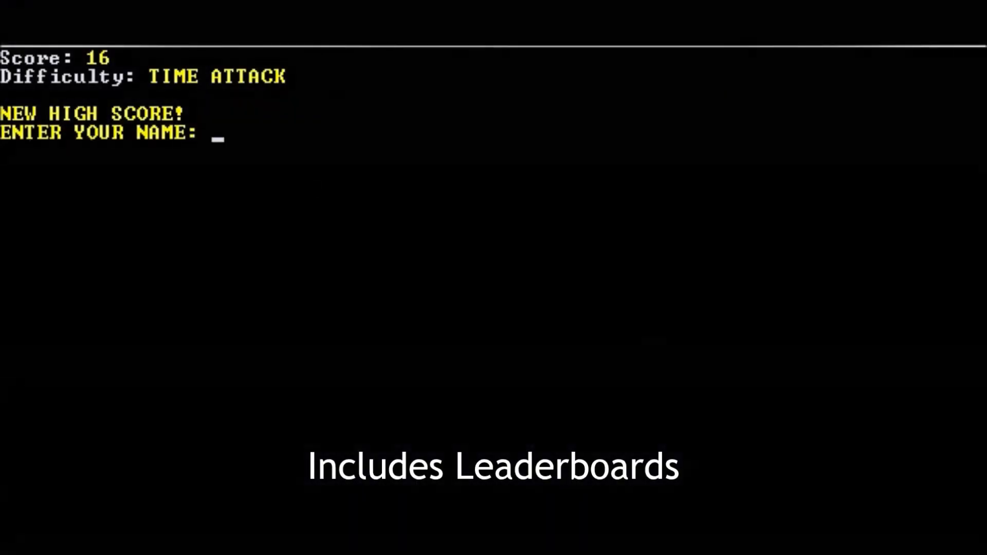
Enter the player name 'Zach' for the new Time Attack high score of 16
type("Zach")
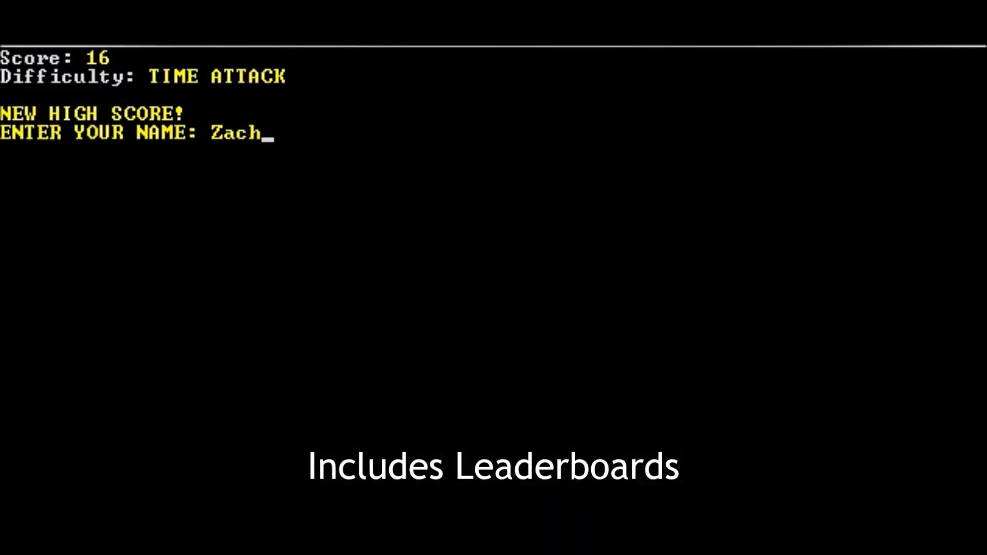